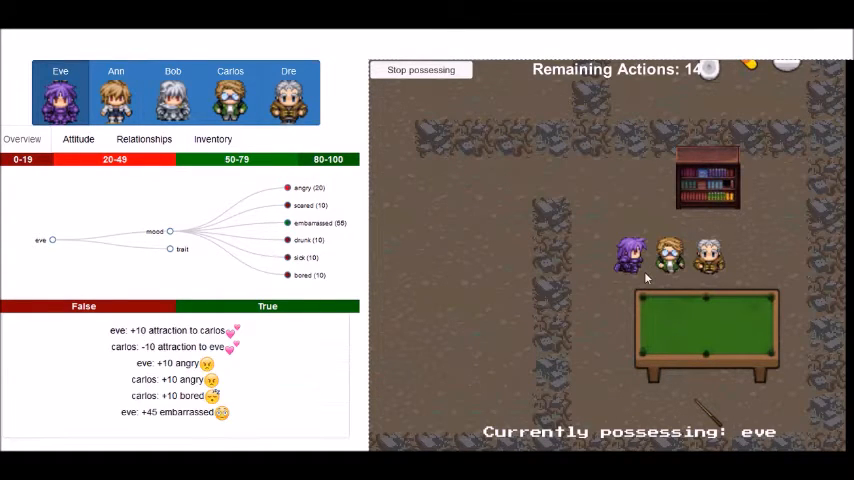
{"action": "mouse_move", "coordinate": [310, 404]}
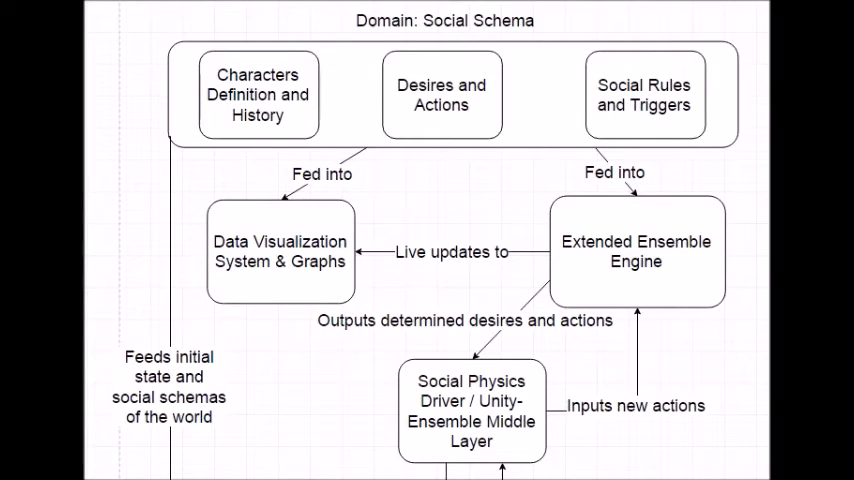
- Scroll the architecture diagram down to the MCTS AI Bot and Unity Web Game boxes
{"action": "scroll", "scroll_direction": "down", "scroll_amount": 3}
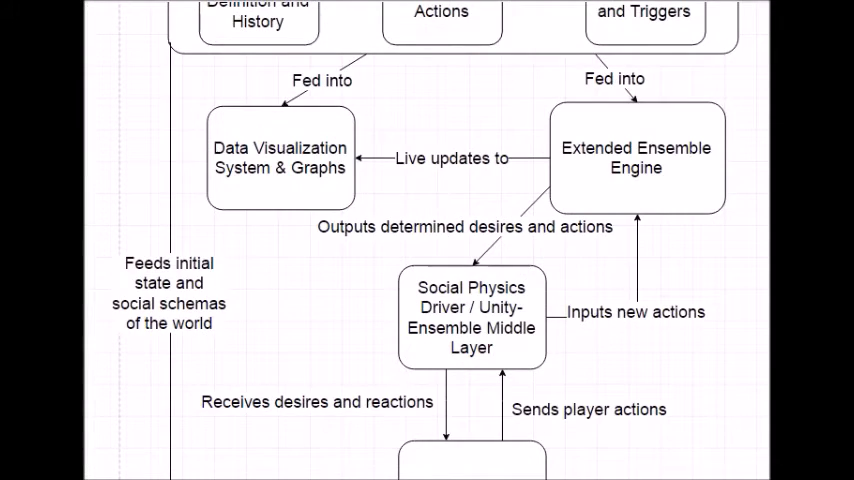
{"action": "scroll", "scroll_direction": "down", "scroll_amount": 3}
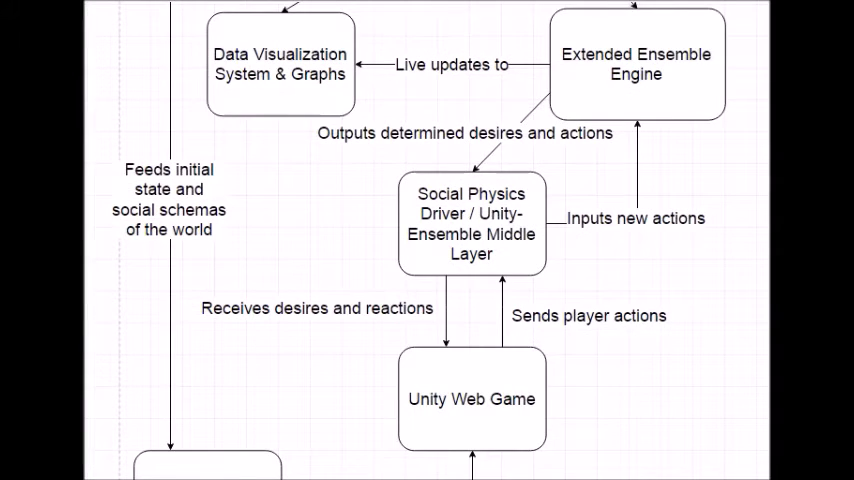
{"action": "scroll", "scroll_direction": "down", "scroll_amount": 3}
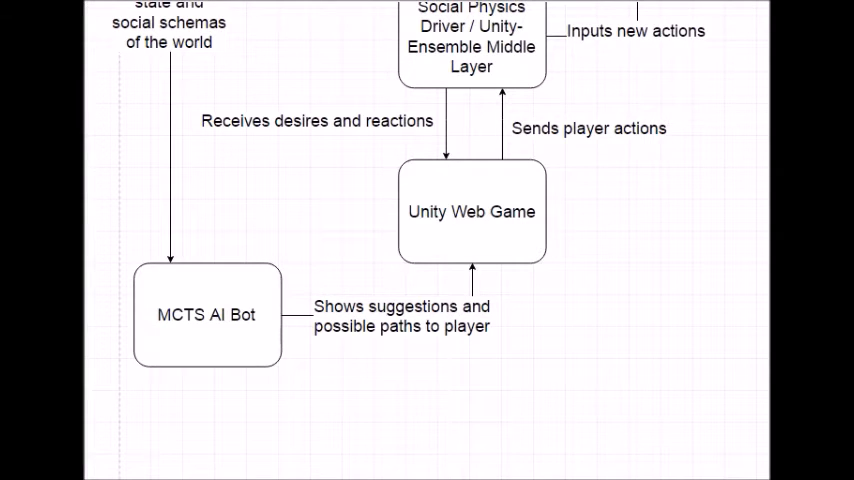
{"action": "left_click", "coordinate": [472, 40]}
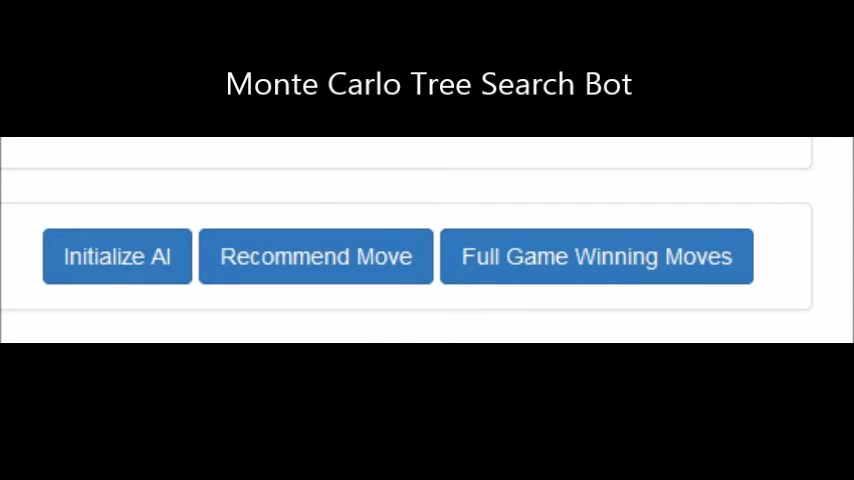
- Have the MCTS bot recommend a move and list the full winning-move sequence to victory
{"action": "left_click", "coordinate": [596, 256]}
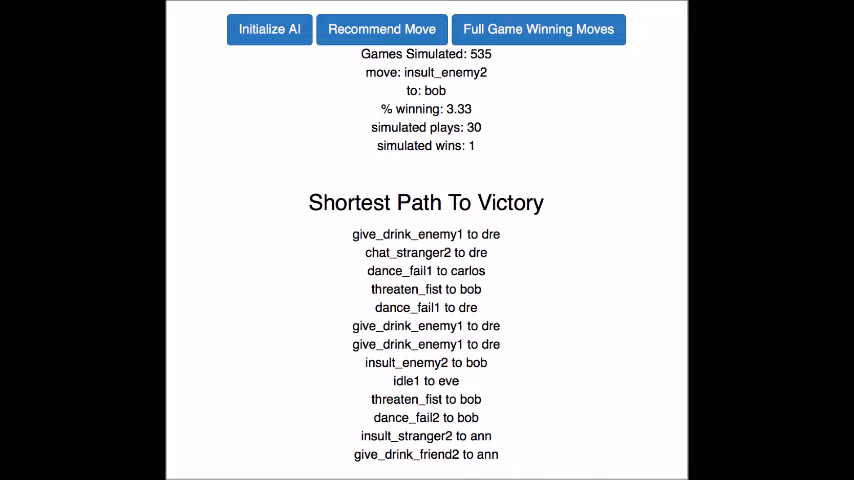
{"action": "left_click", "coordinate": [380, 30]}
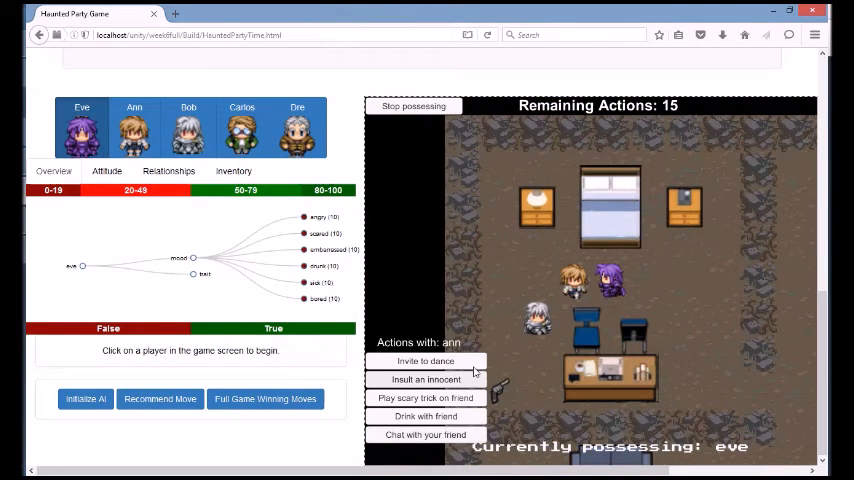
- Perform Eve's social action on Ann, make Ann wait in loneliness, then possess Bob
{"action": "left_click", "coordinate": [424, 380]}
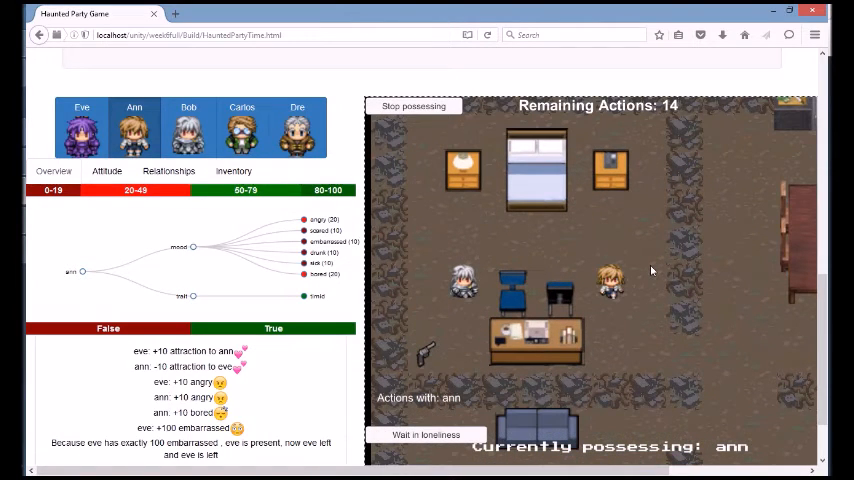
{"action": "left_click", "coordinate": [426, 434]}
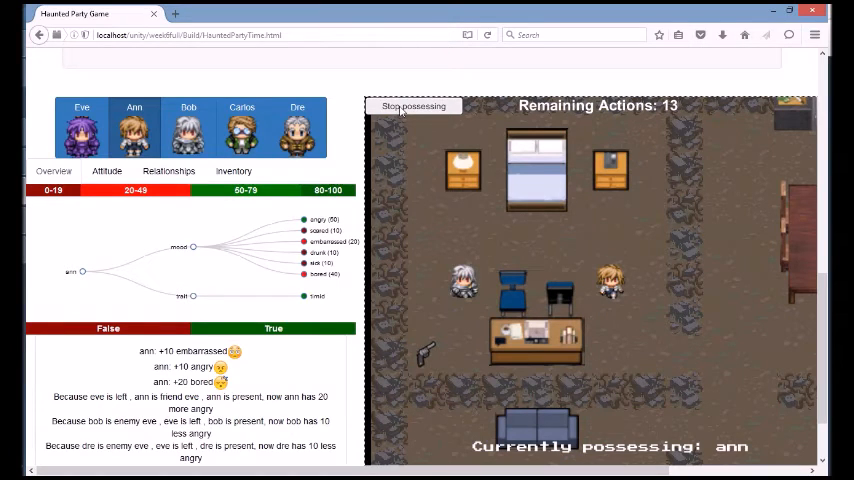
{"action": "left_click", "coordinate": [412, 106]}
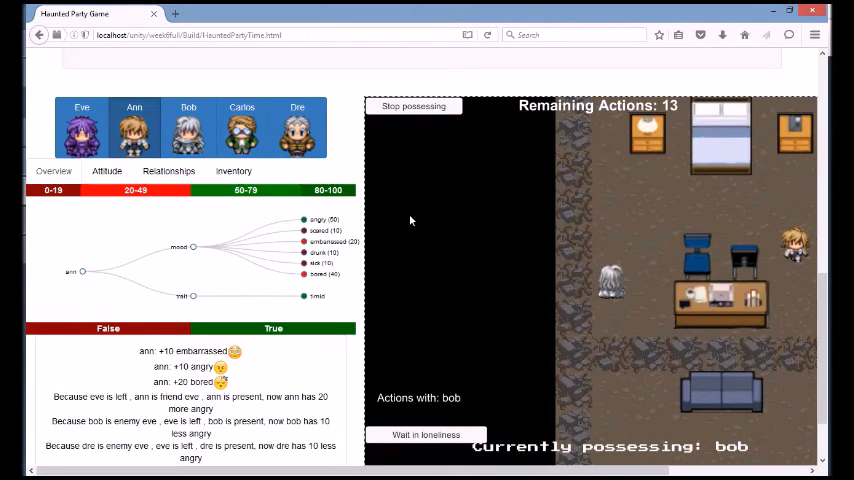
- View Bob's emotion graph and his inventory, which holds a gun
{"action": "left_click", "coordinate": [188, 128]}
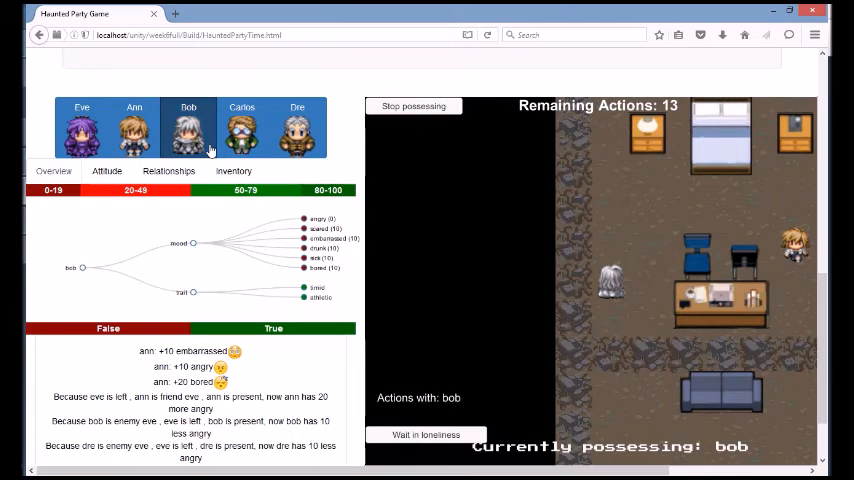
{"action": "left_click", "coordinate": [234, 172]}
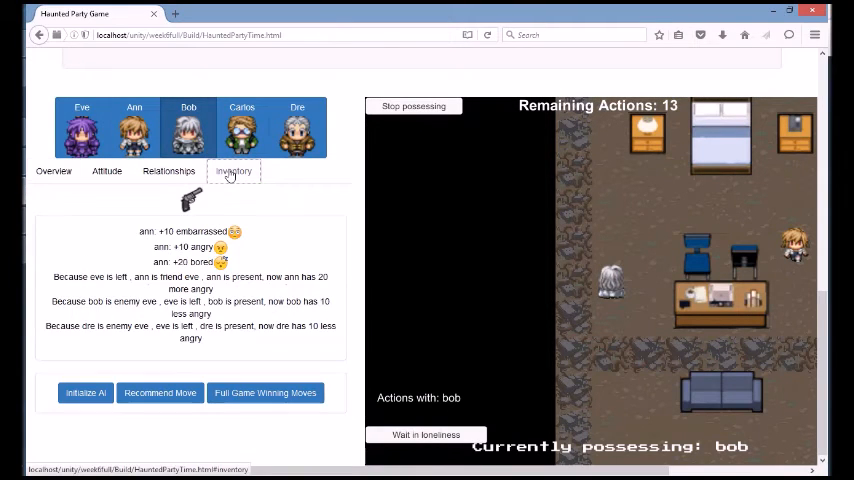
{"action": "mouse_move", "coordinate": [580, 216]}
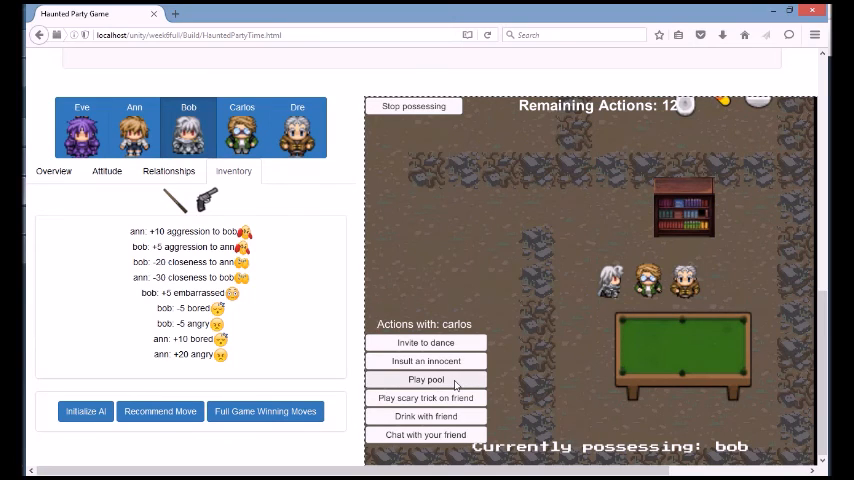
- Play pool with Carlos as Bob, then view Carlos's attitude listing friends Bob and Dre
{"action": "left_click", "coordinate": [426, 380]}
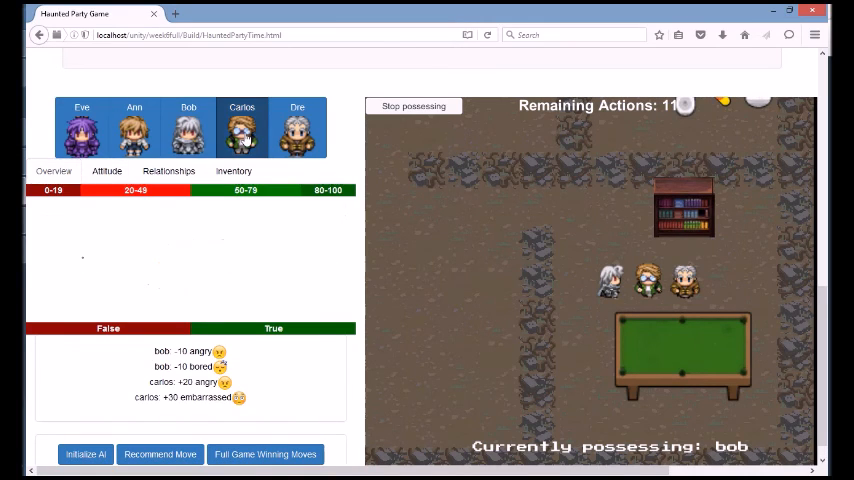
{"action": "left_click", "coordinate": [188, 128]}
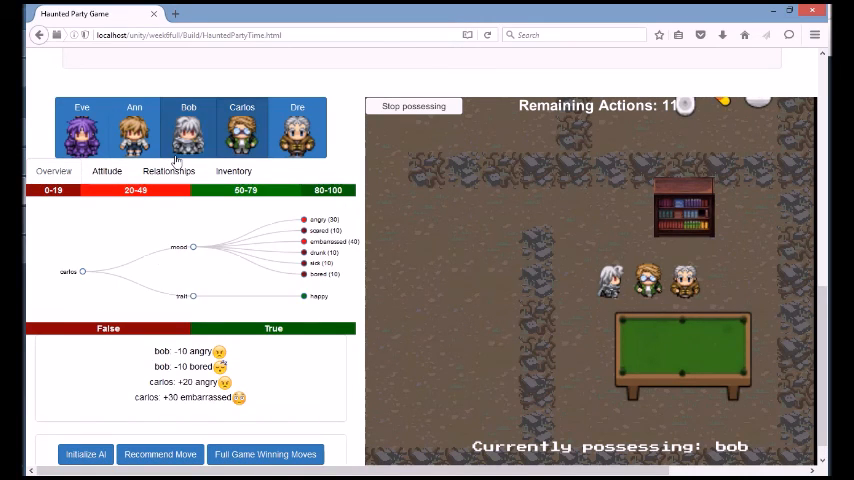
{"action": "left_click", "coordinate": [106, 170]}
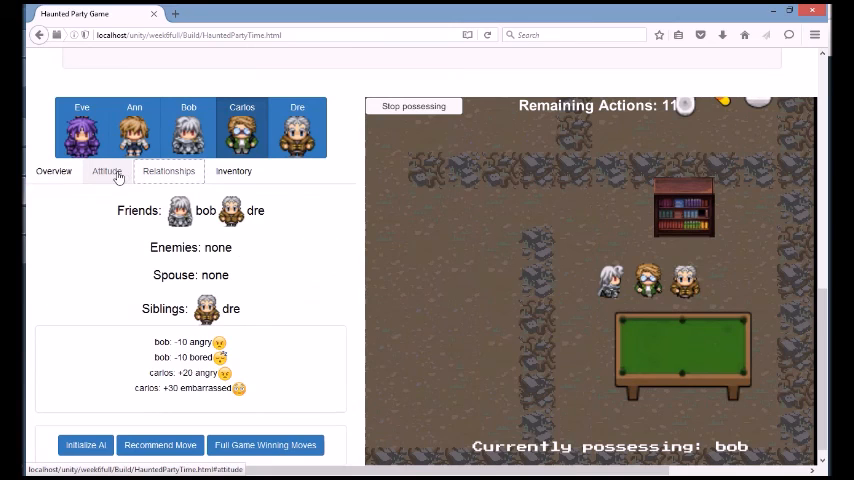